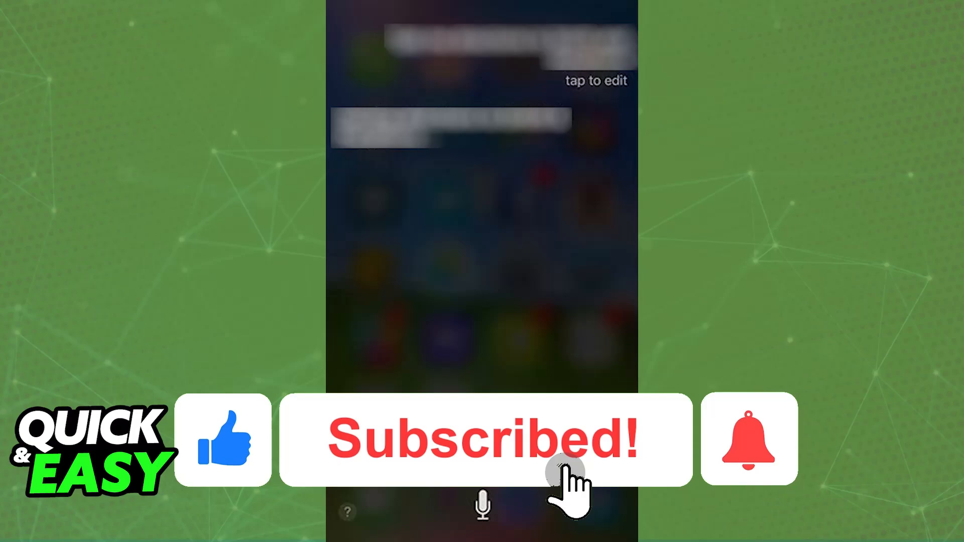
pyautogui.click(747, 440)
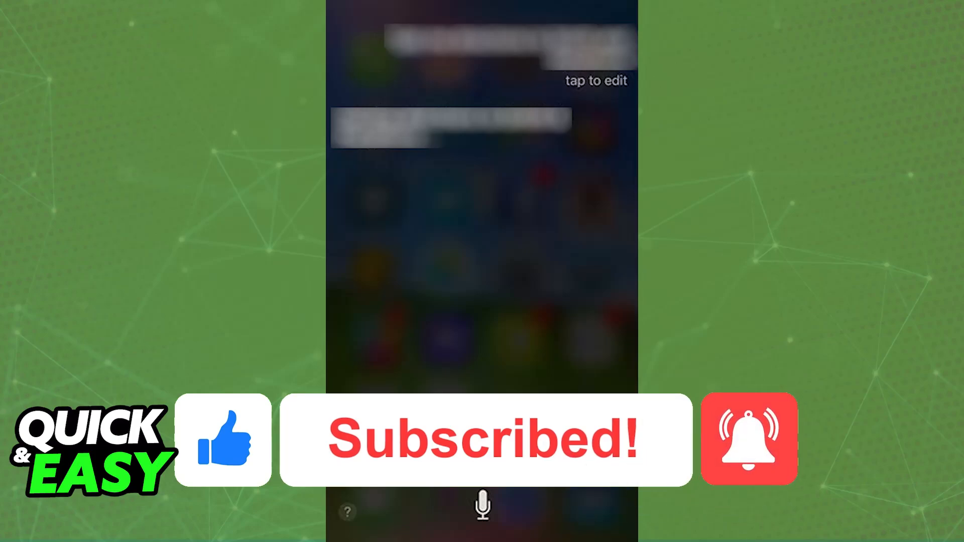